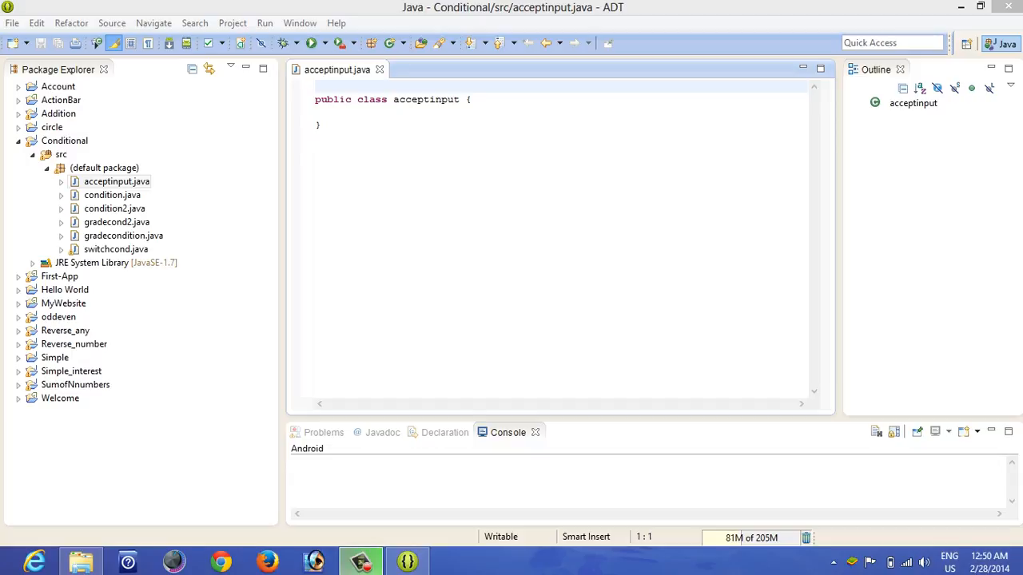
# Remove 'public' from the class and add main(String args[]) declaring int a
pyautogui.click(351, 99)
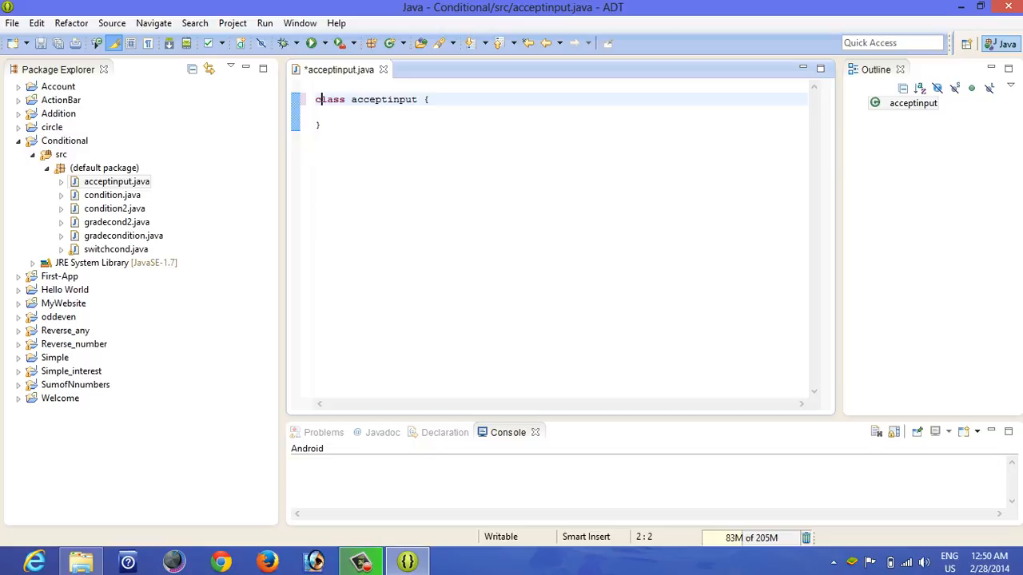
pyautogui.doubleClick(383, 99)
pyautogui.write('{')
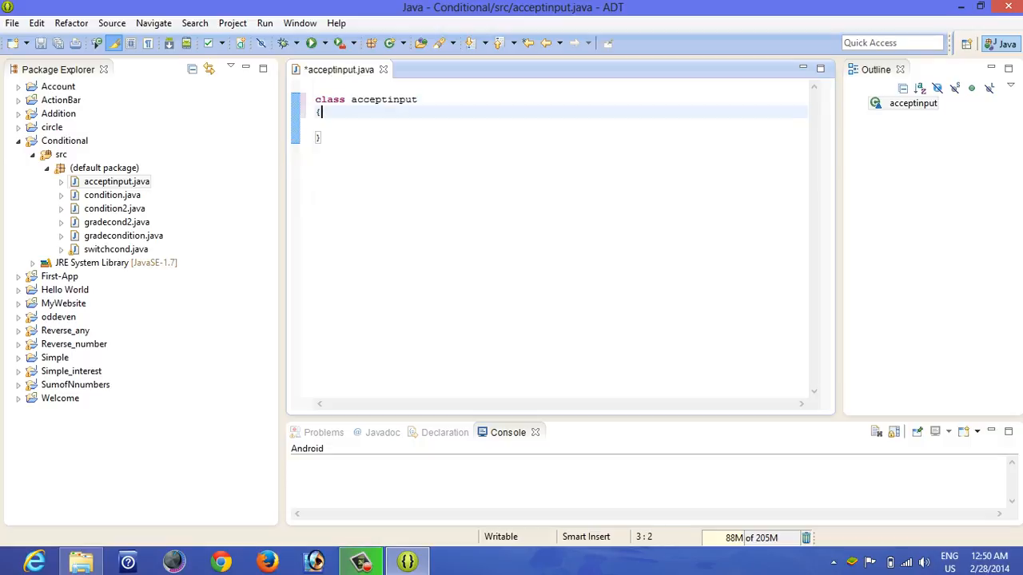
pyautogui.write('p')
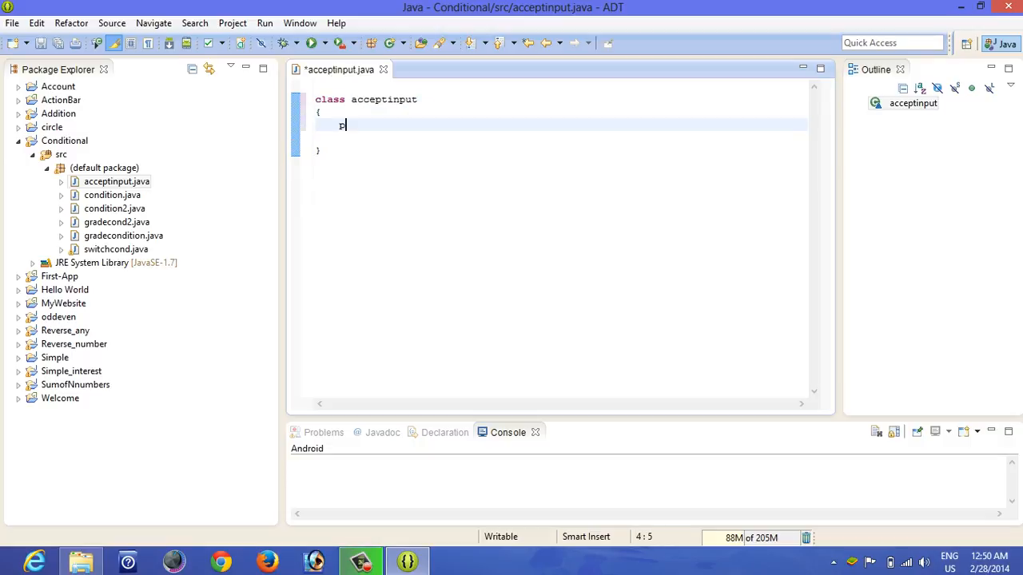
pyautogui.write('public static')
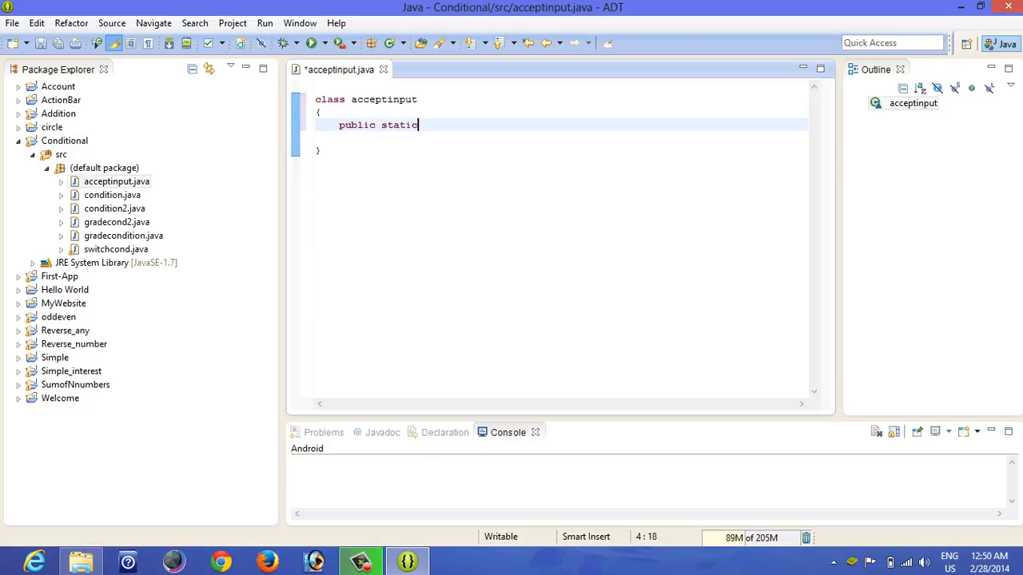
pyautogui.write('void main')
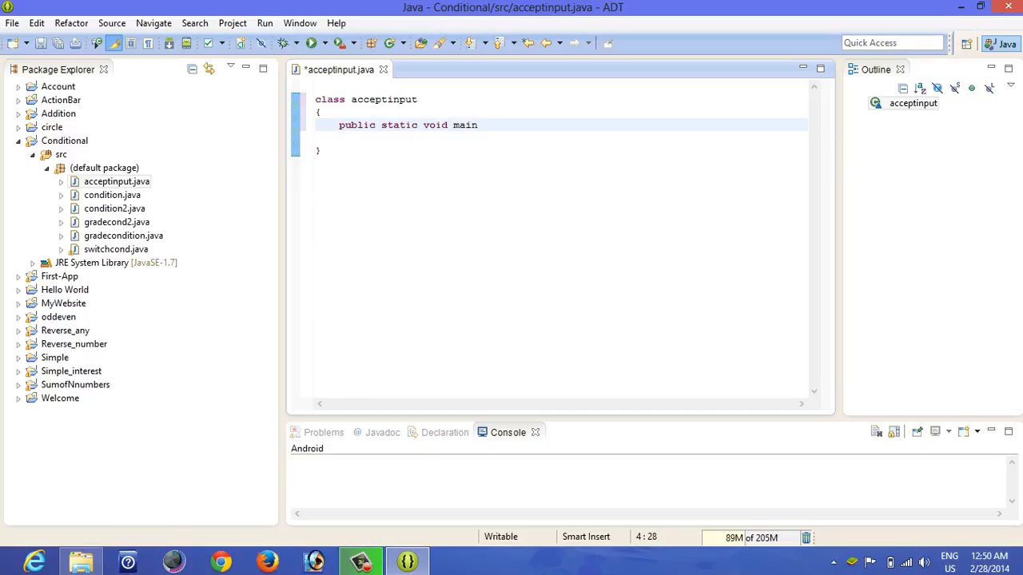
pyautogui.write('(String args[')
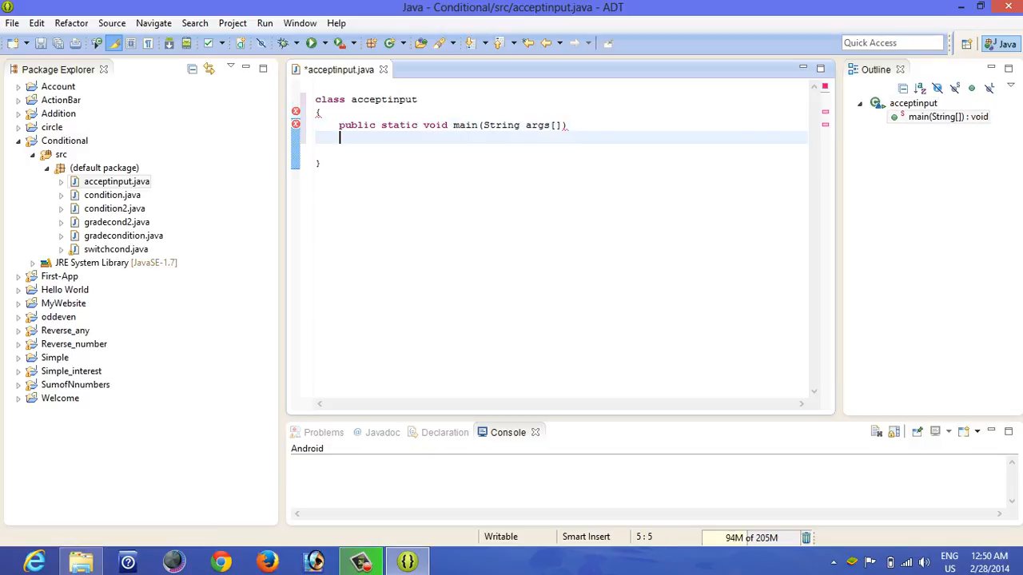
pyautogui.write('{')
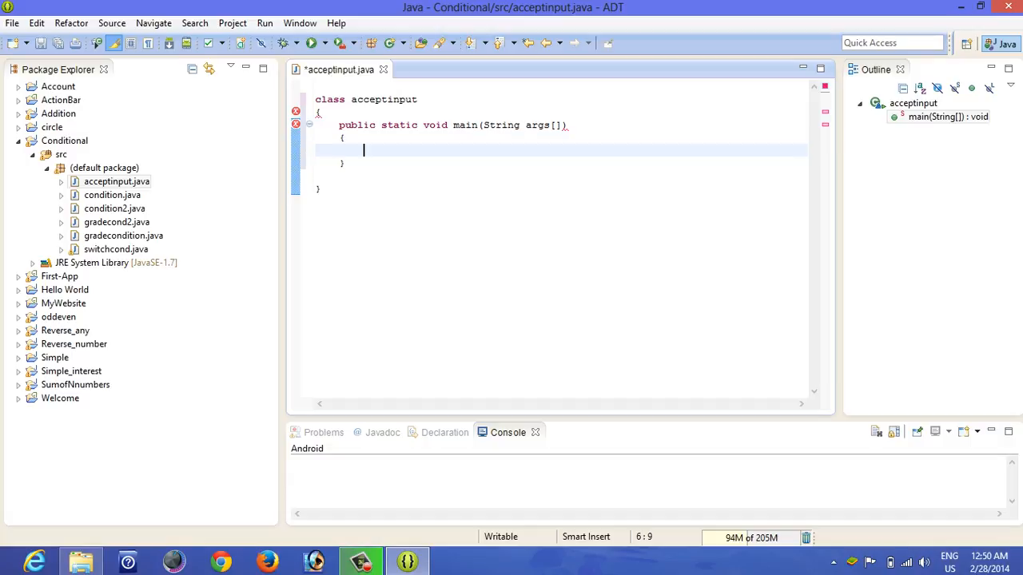
pyautogui.write('int a')
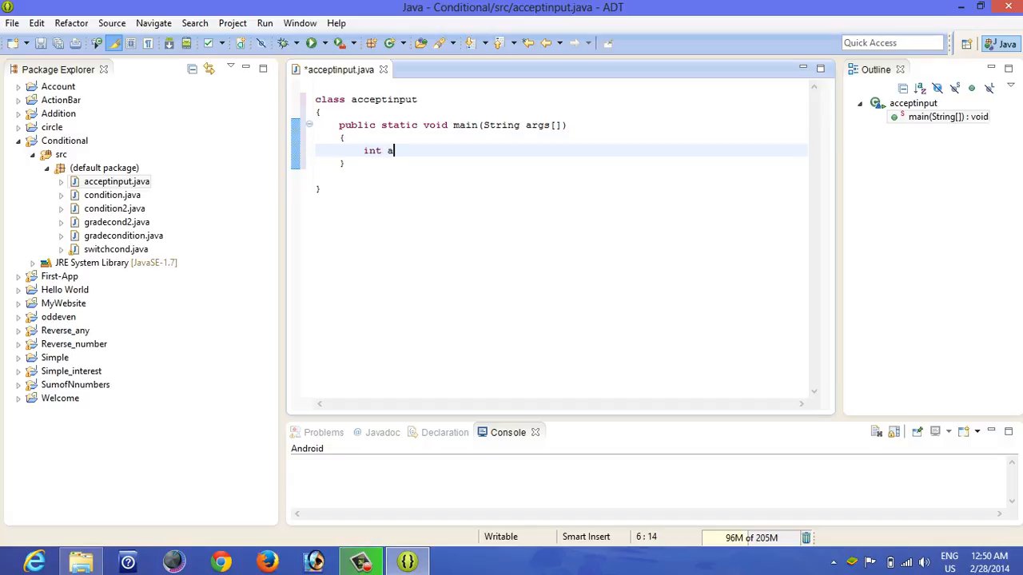
pyautogui.write(';')
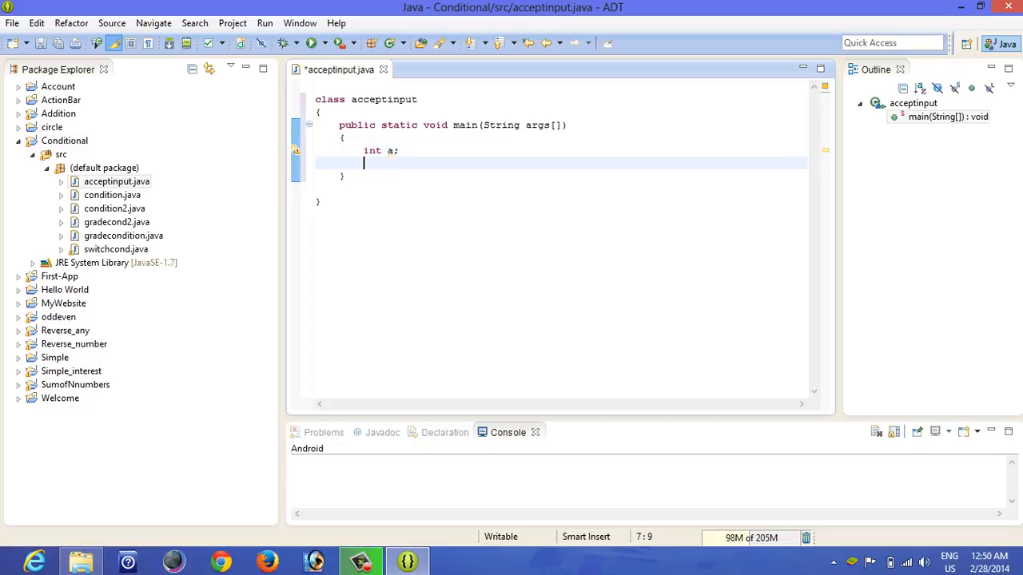
# Add System.out.println("Enter your lucky number") below the int a declaration
pyautogui.write('Sys')
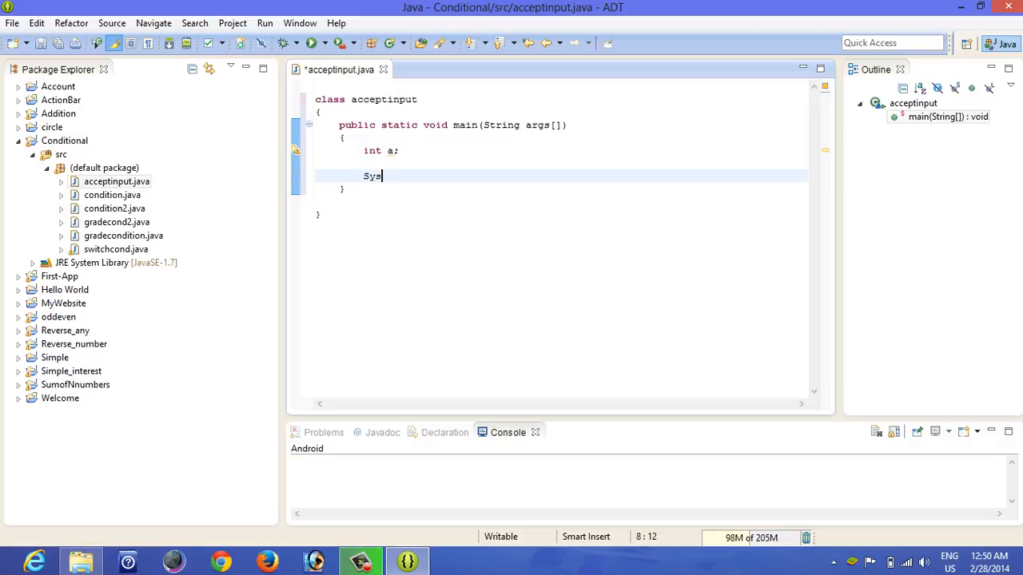
pyautogui.write('tem.out.println("Enter')
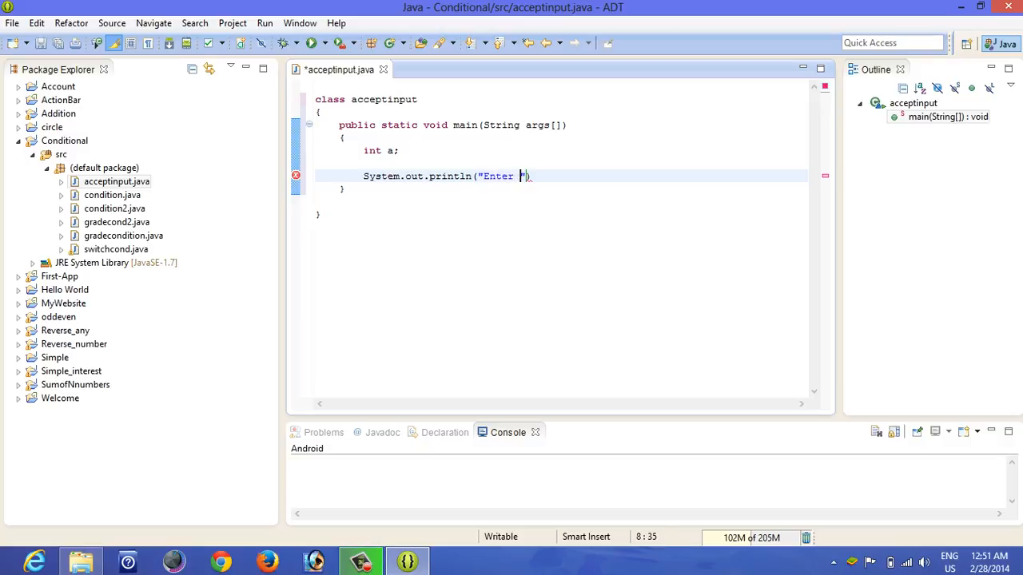
pyautogui.write('your numb')
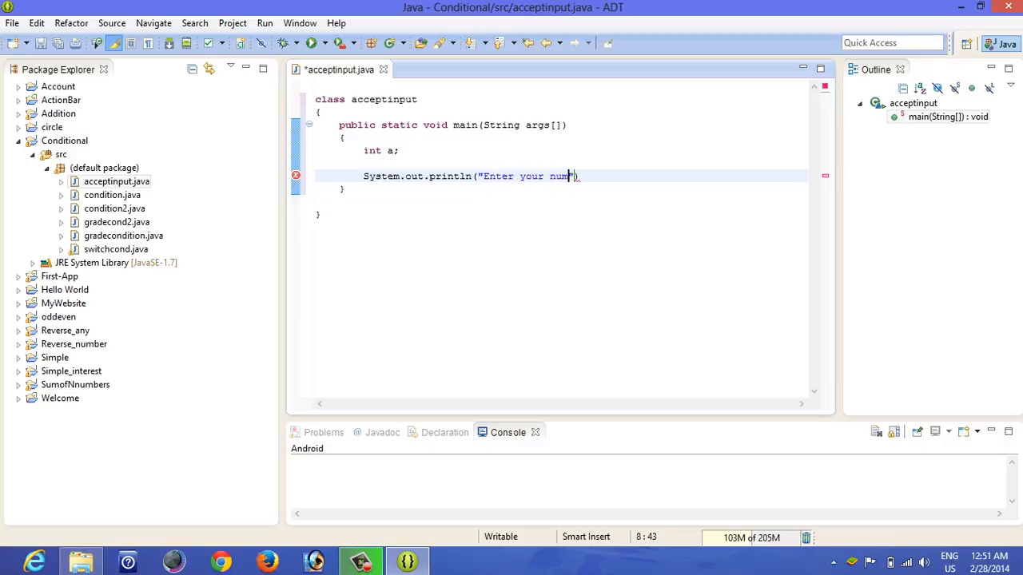
pyautogui.write('lucky')
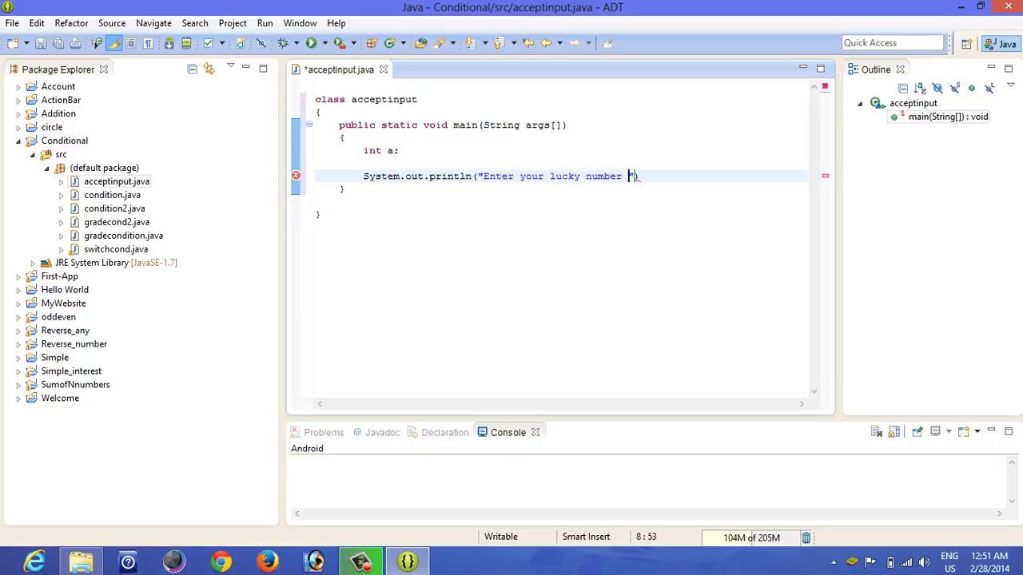
pyautogui.write('")')
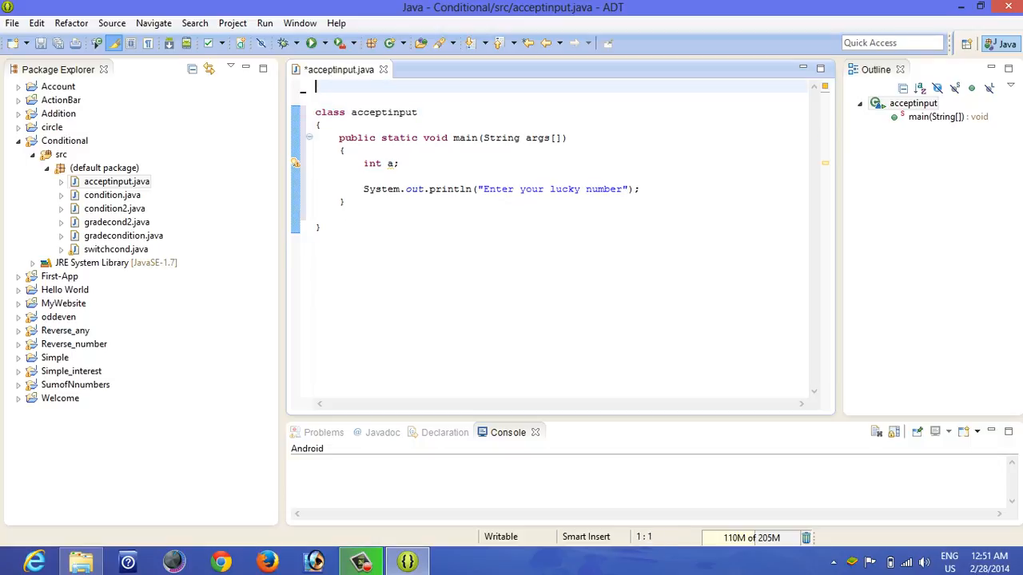
# Type import java.util.Scanner; on the first line of acceptinput.java
pyautogui.write('import j')
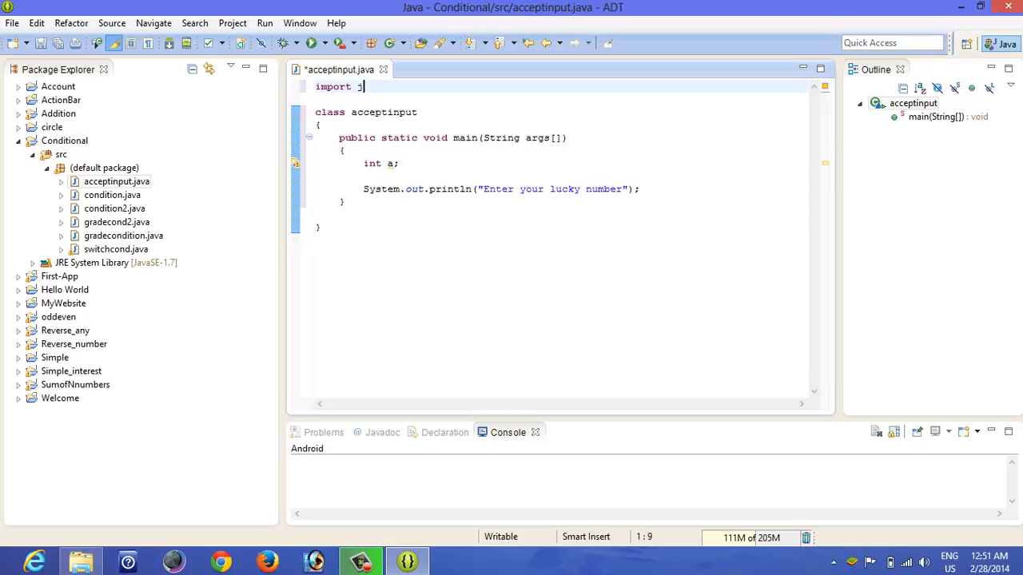
pyautogui.write('java.')
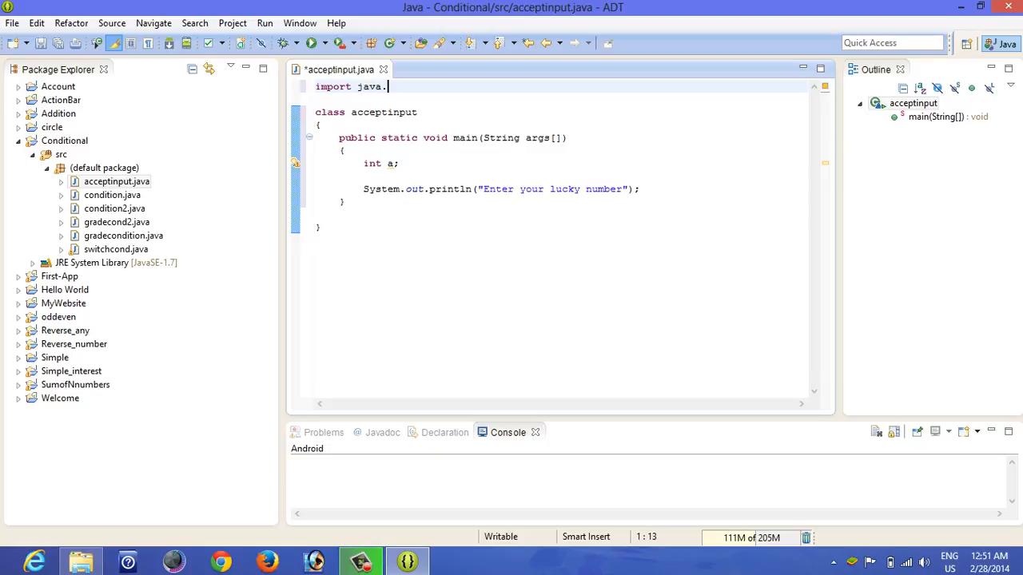
pyautogui.write('util')
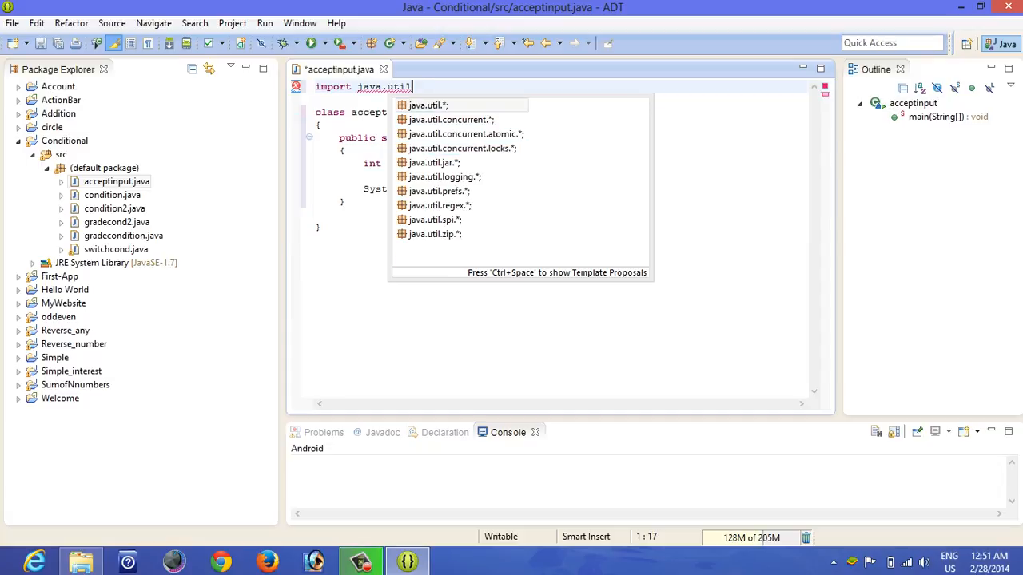
pyautogui.write('Sc')
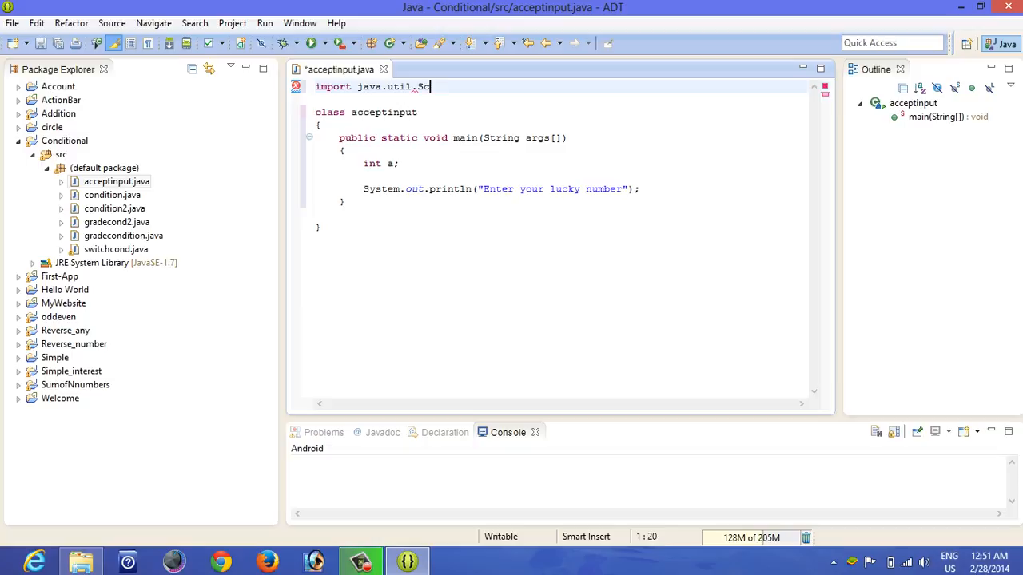
pyautogui.write('anner;')
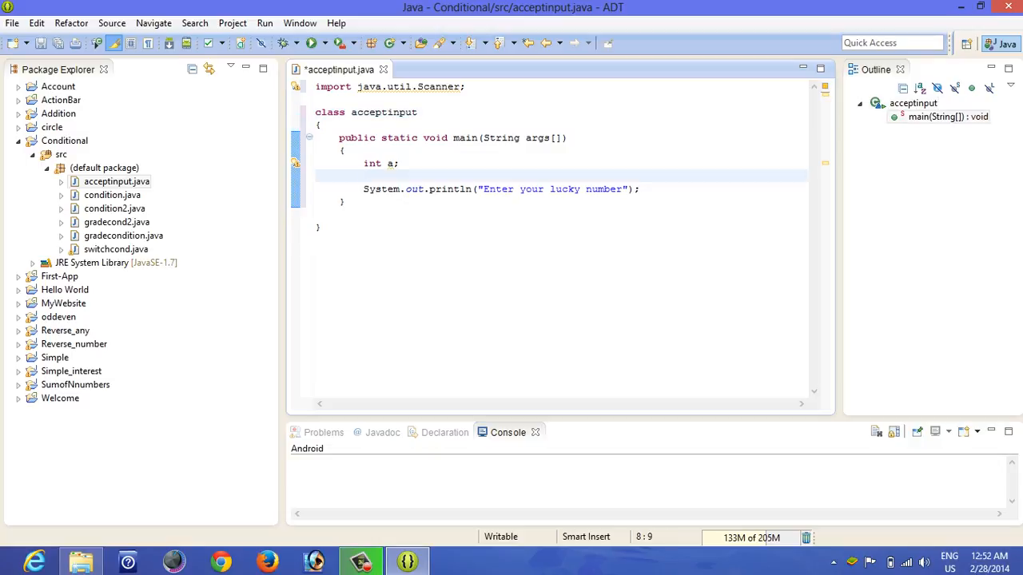
# Declare Scanner s = new Scanner(System.in) and return to the end of the prompt line
pyautogui.write('Scnn')
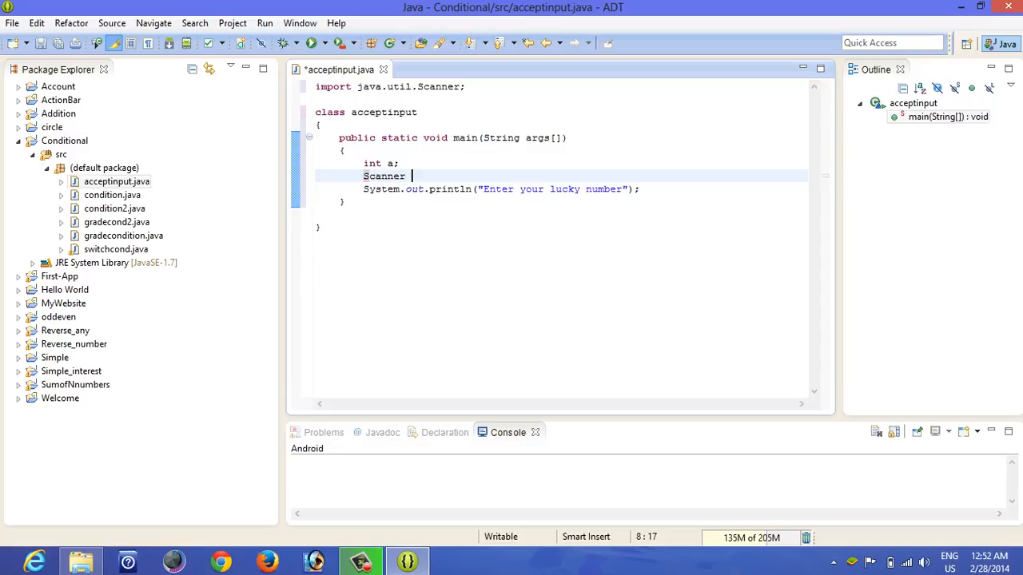
pyautogui.write('s')
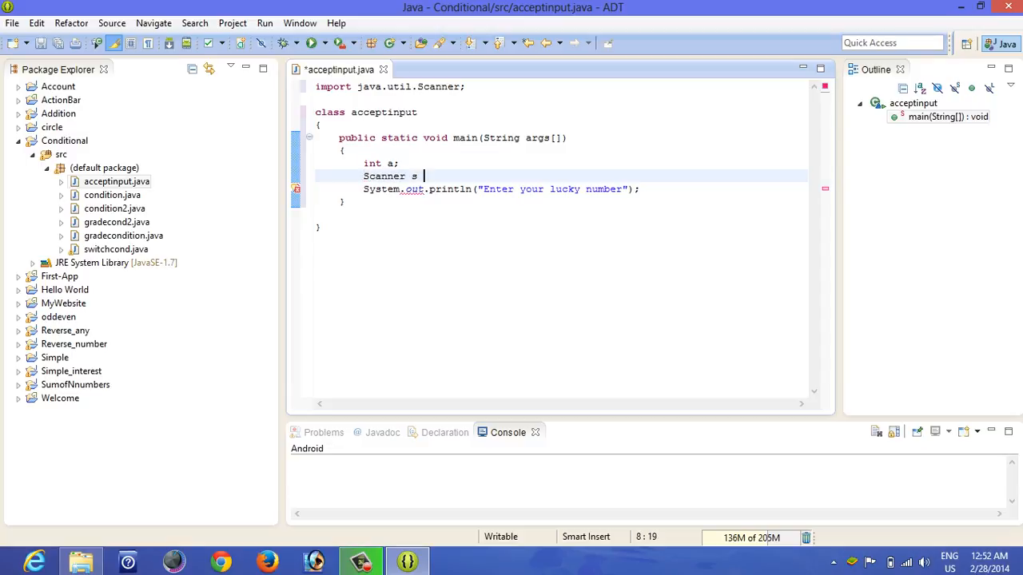
pyautogui.write('= new Scanner(System.in);')
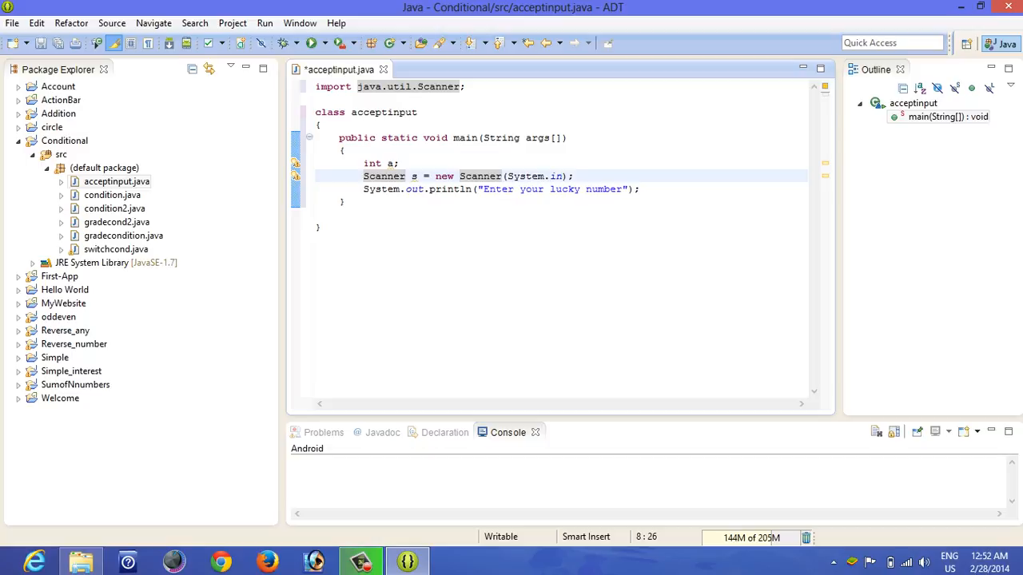
pyautogui.click(507, 176)
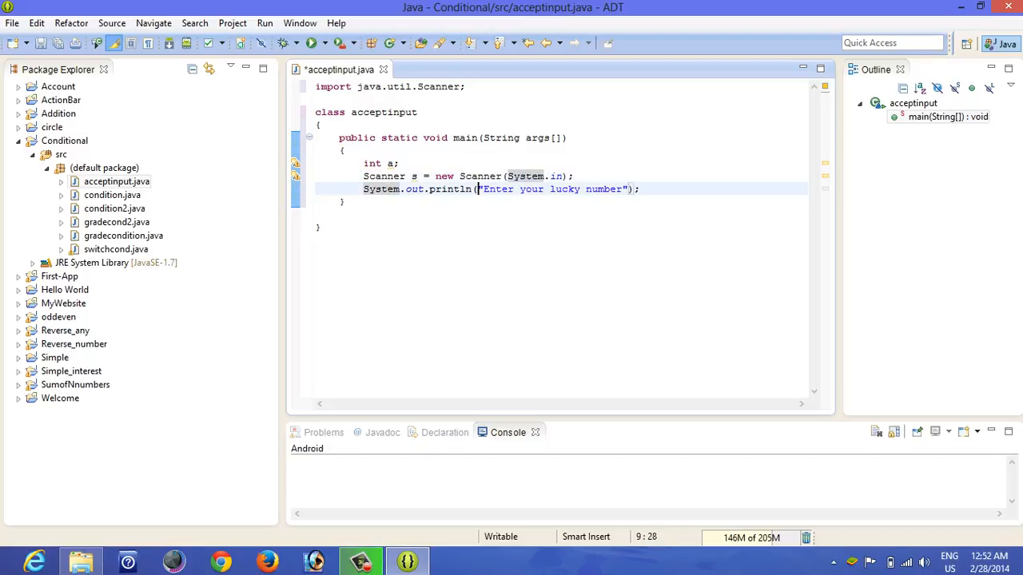
pyautogui.click(598, 189)
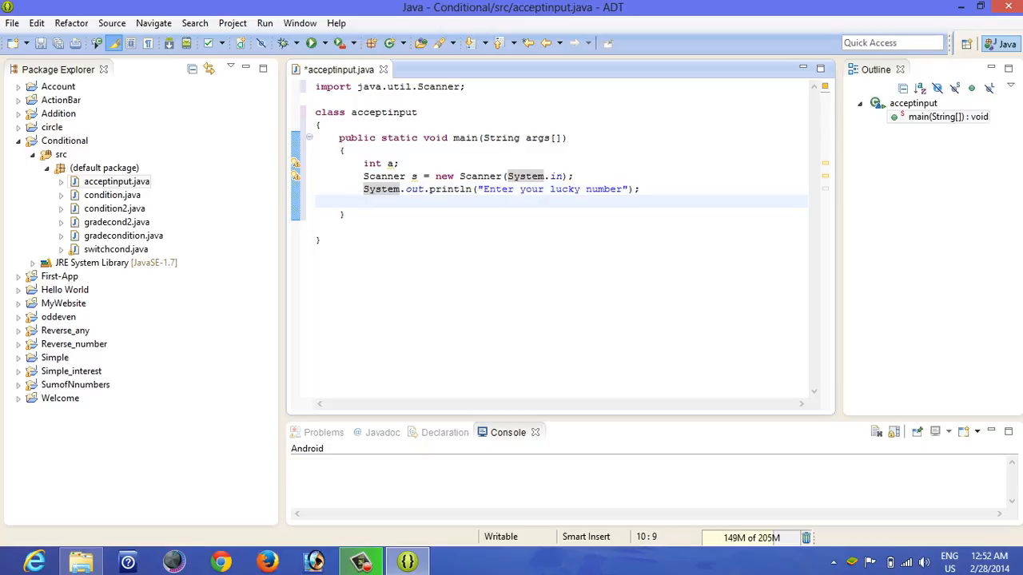
# Assign a = s.nextInt() on the line after the prompt println
pyautogui.write('a')
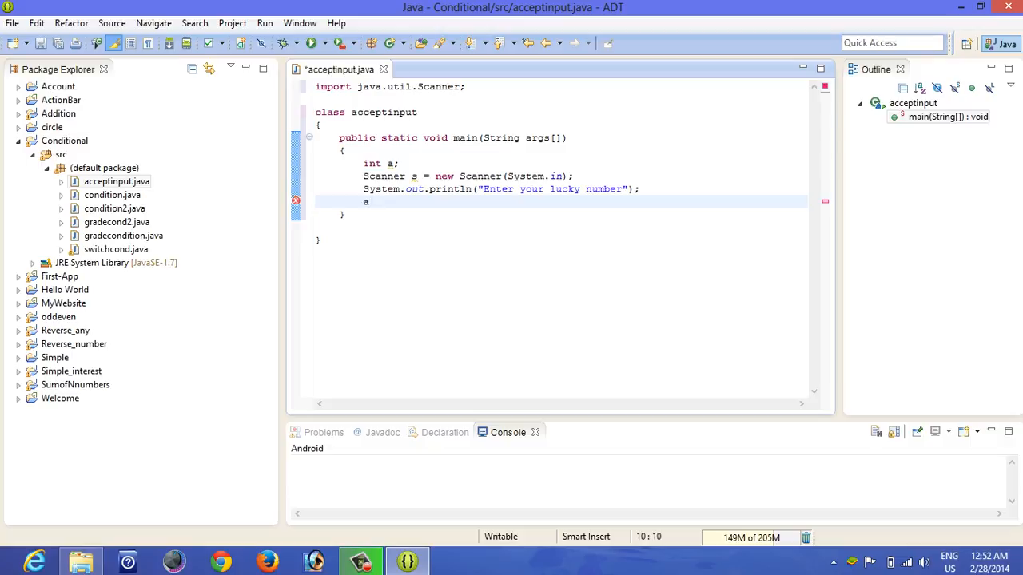
pyautogui.write('=')
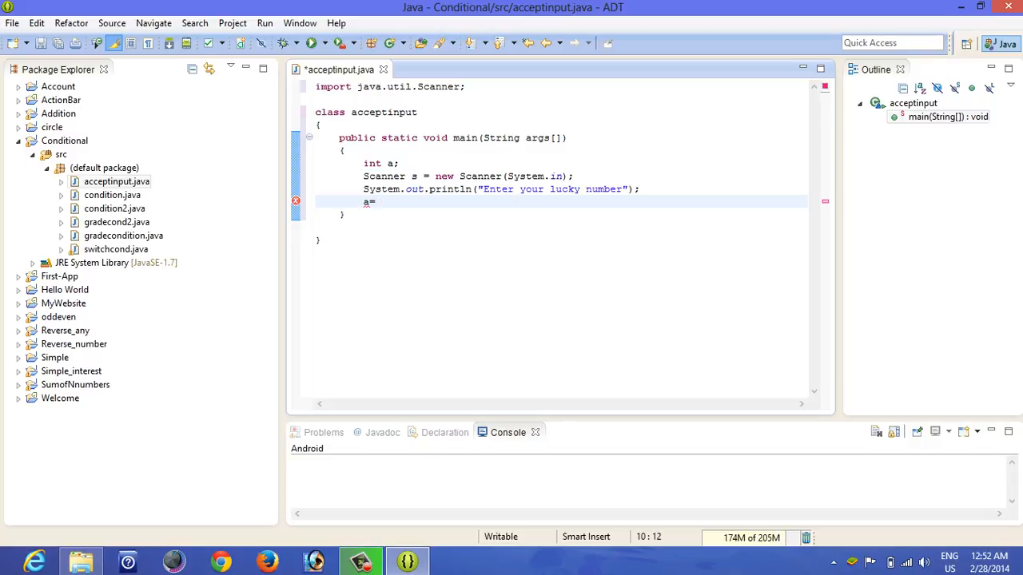
pyautogui.write('s.')
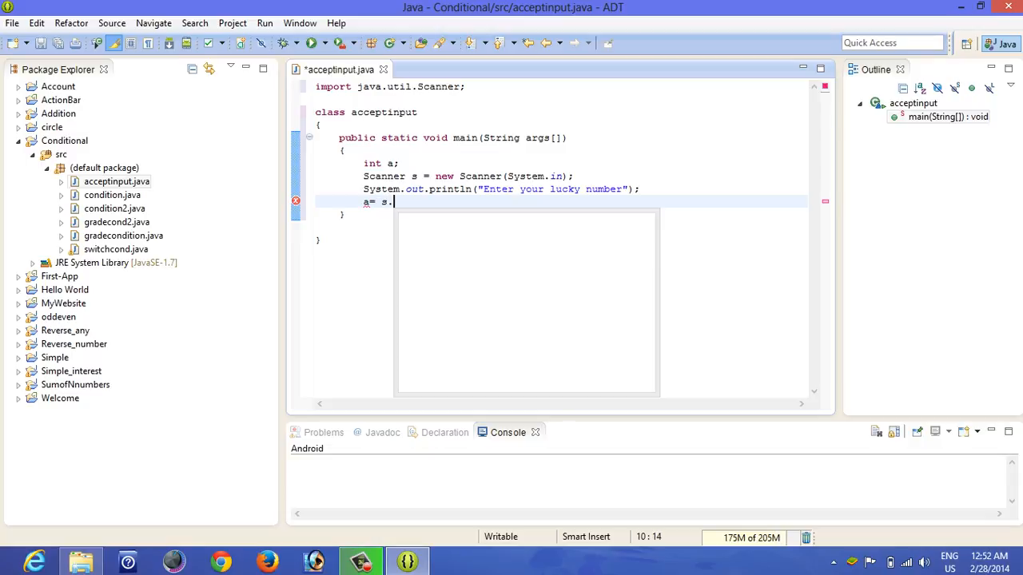
pyautogui.write('next')
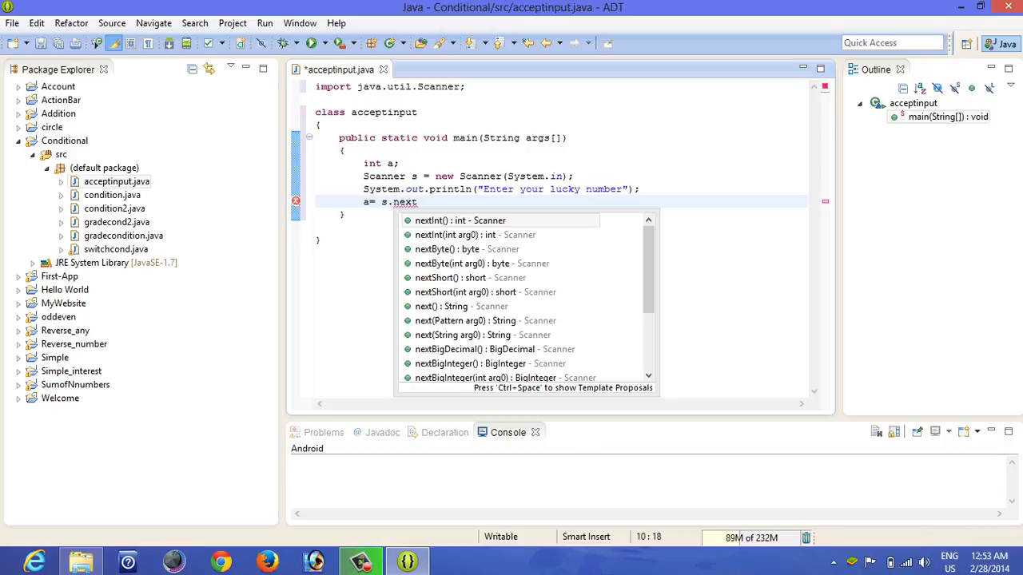
pyautogui.write('Int();')
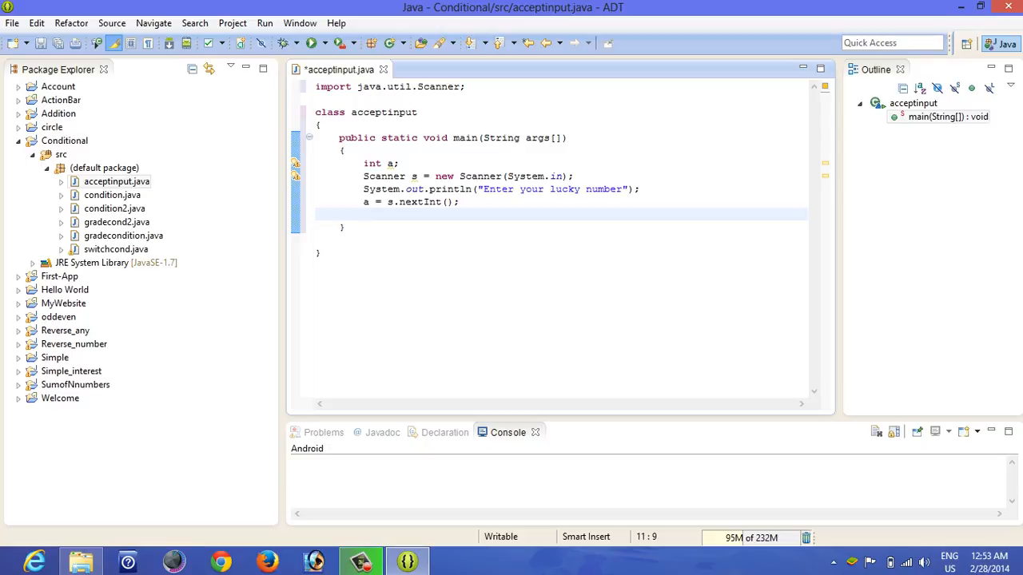
pyautogui.click(387, 201)
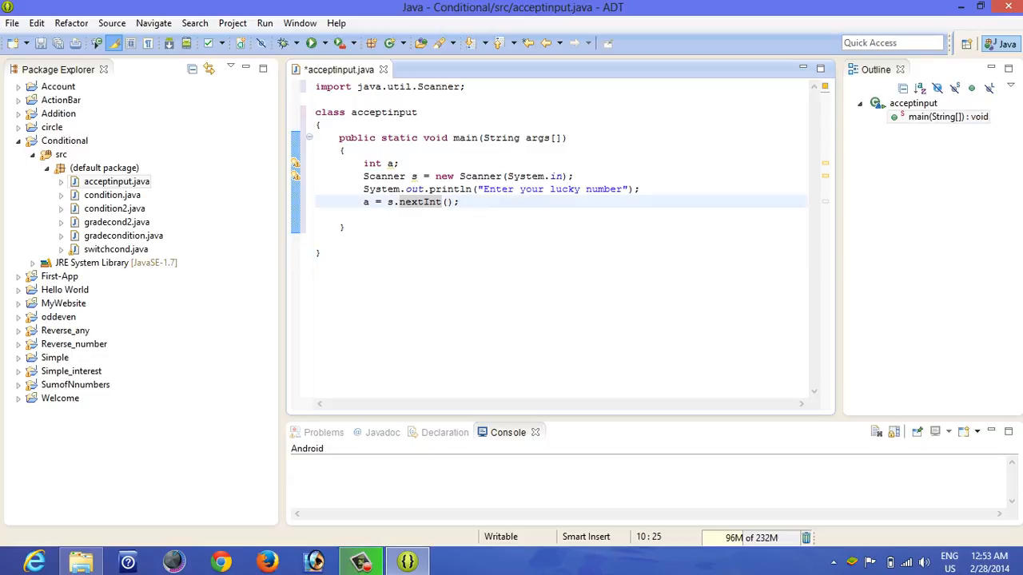
# Add System.out.println("Your lucky number is:" +a); after the nextInt line
pyautogui.write('S')
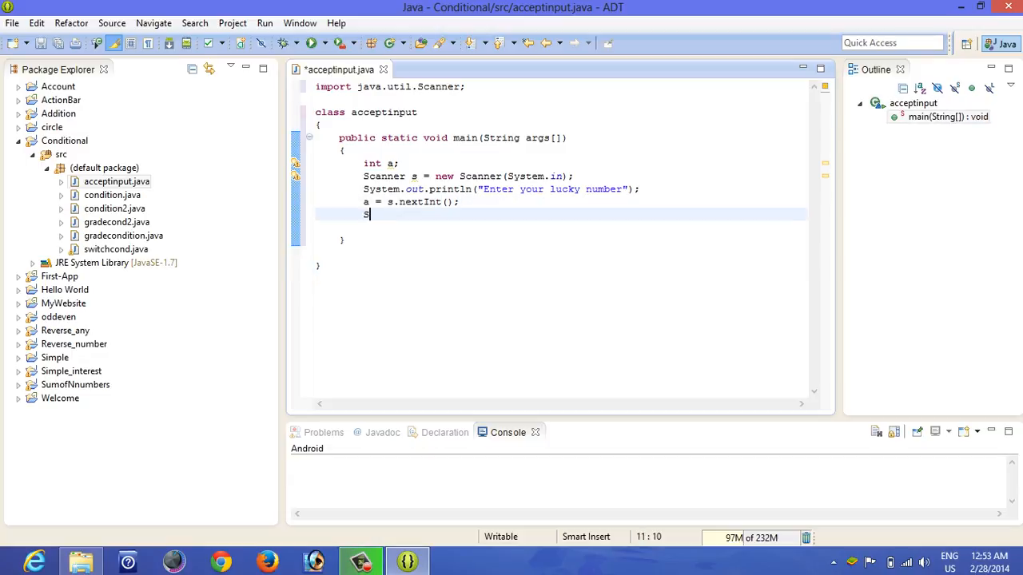
pyautogui.write('ystem.out')
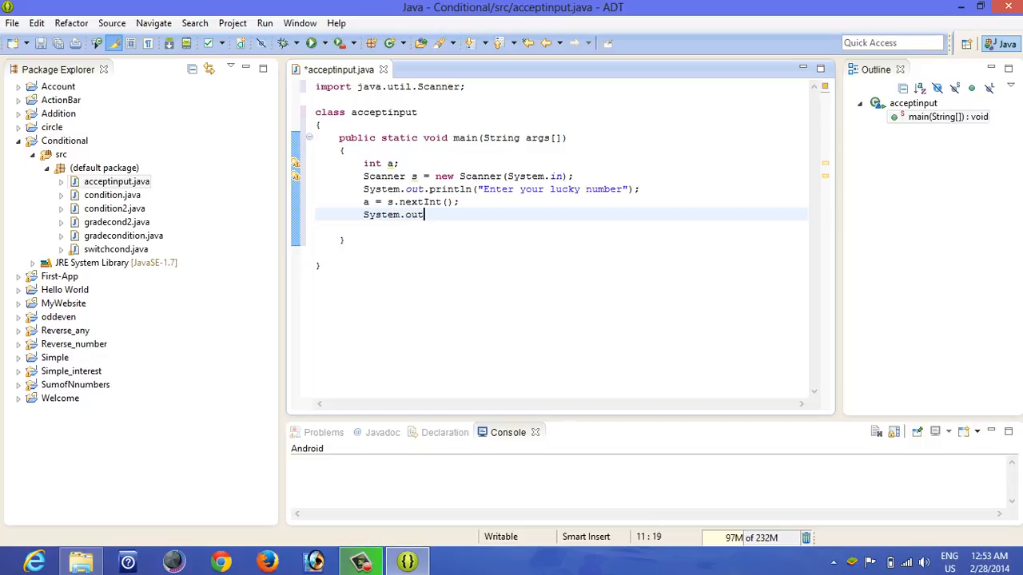
pyautogui.write('.println("Your lucky numb')
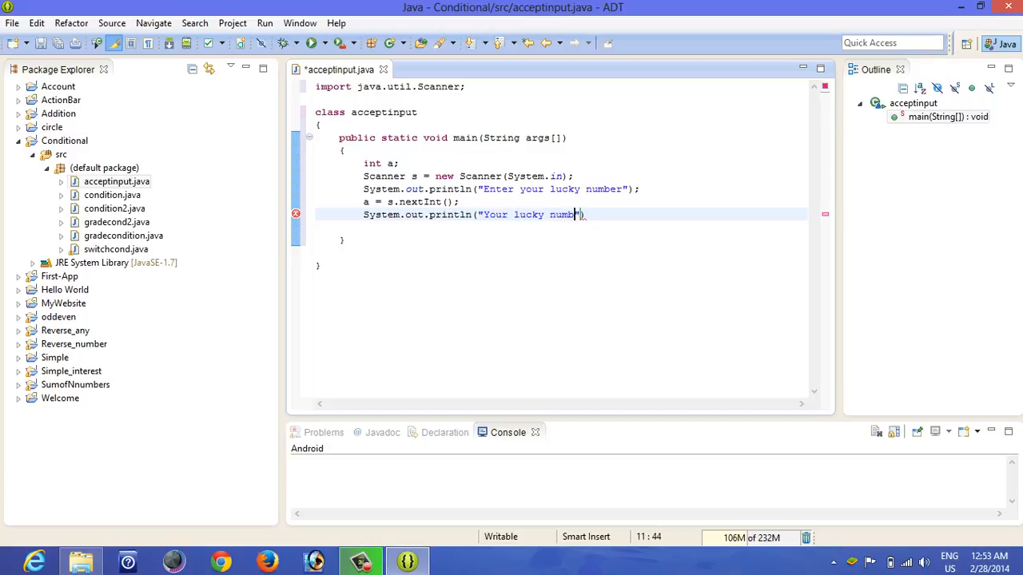
pyautogui.write('er is:"')
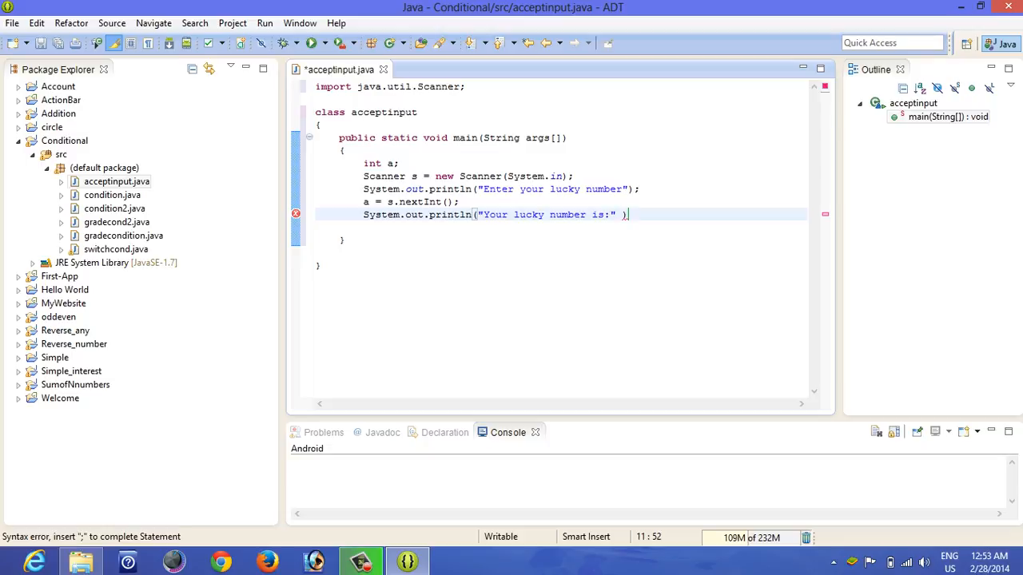
pyautogui.write('+a')
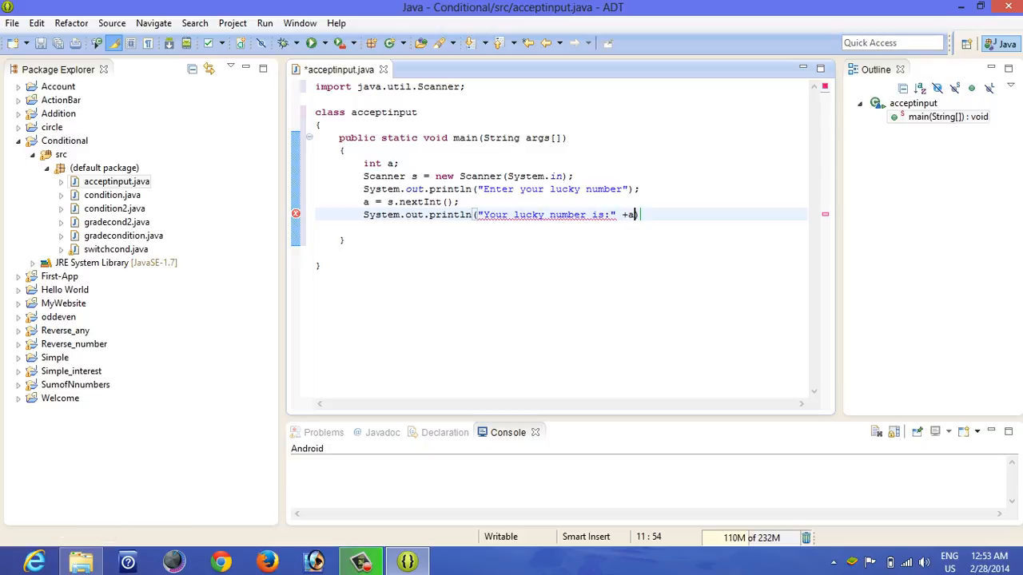
pyautogui.write(');')
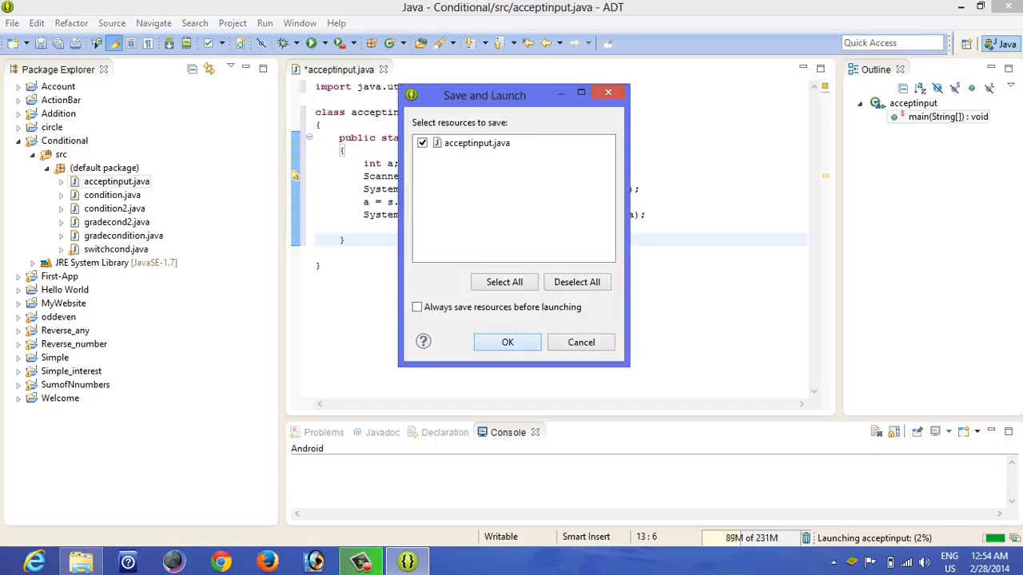
# Save and launch acceptinput, then enter 4 at the console prompt
pyautogui.click(507, 342)
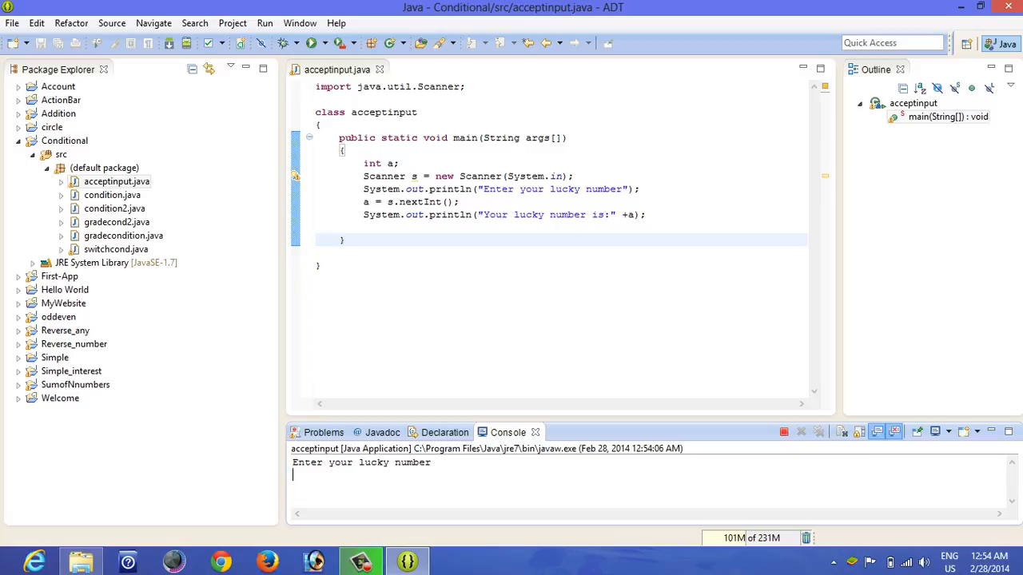
pyautogui.write('4')
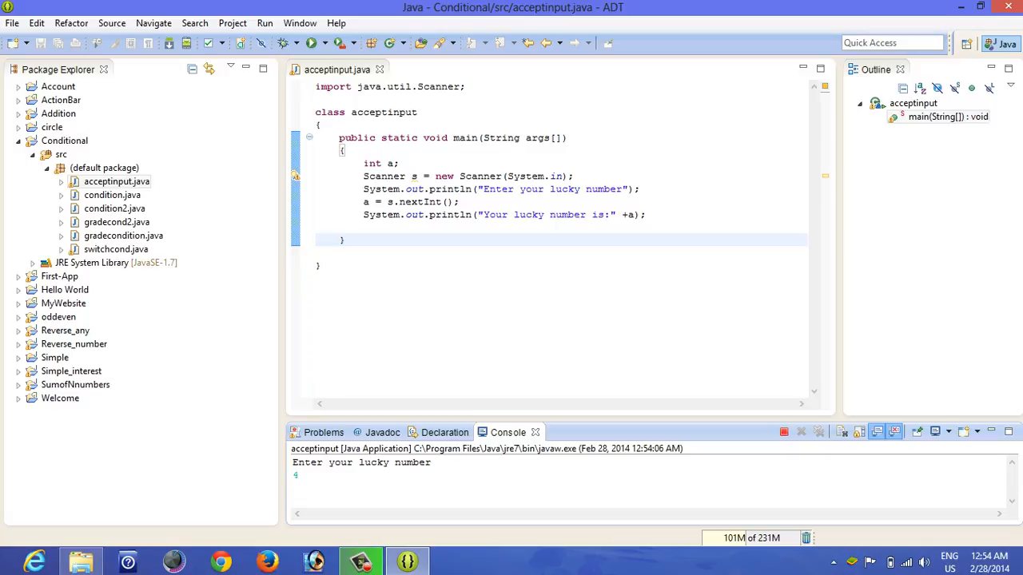